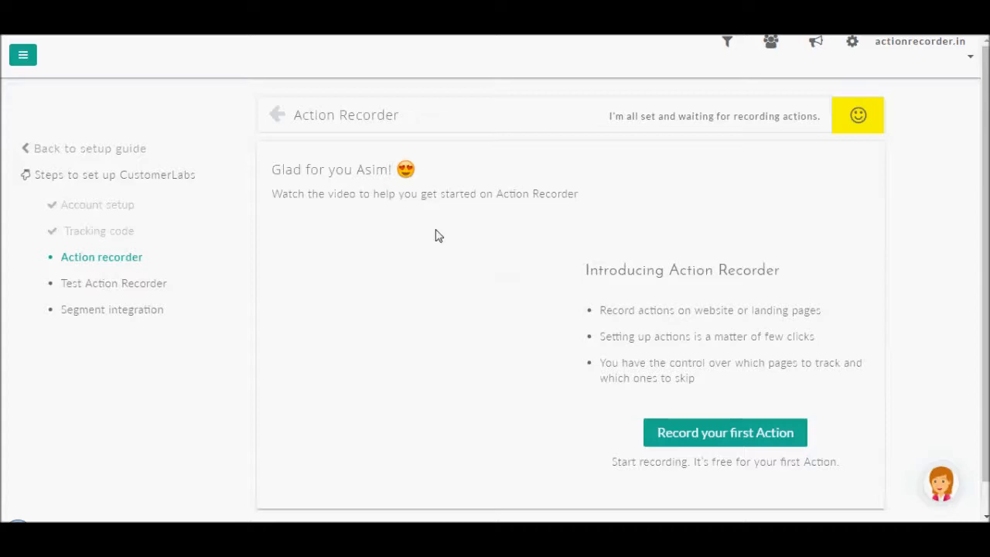
mouse_move(461, 241)
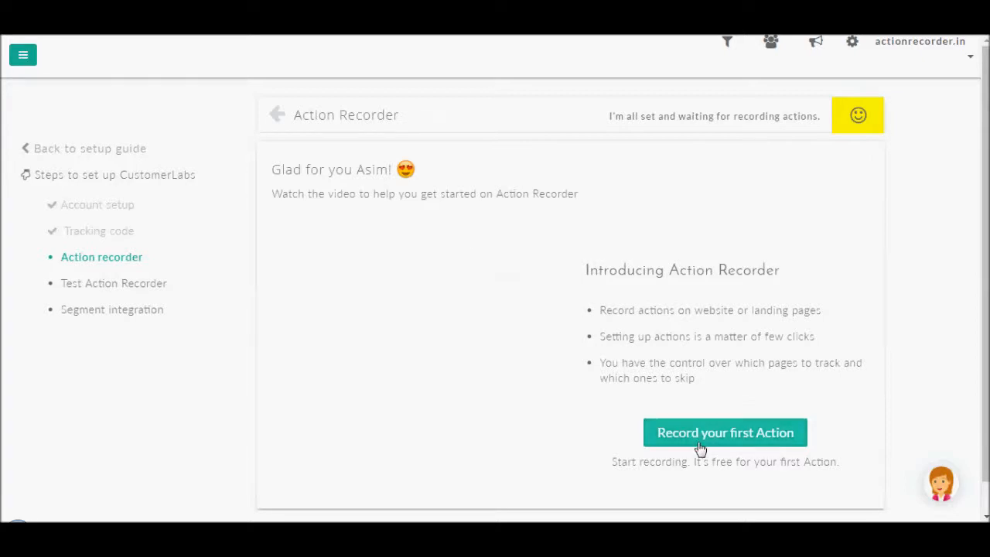
- Launch the Action Recorder via 'Record your first Action'
click(724, 433)
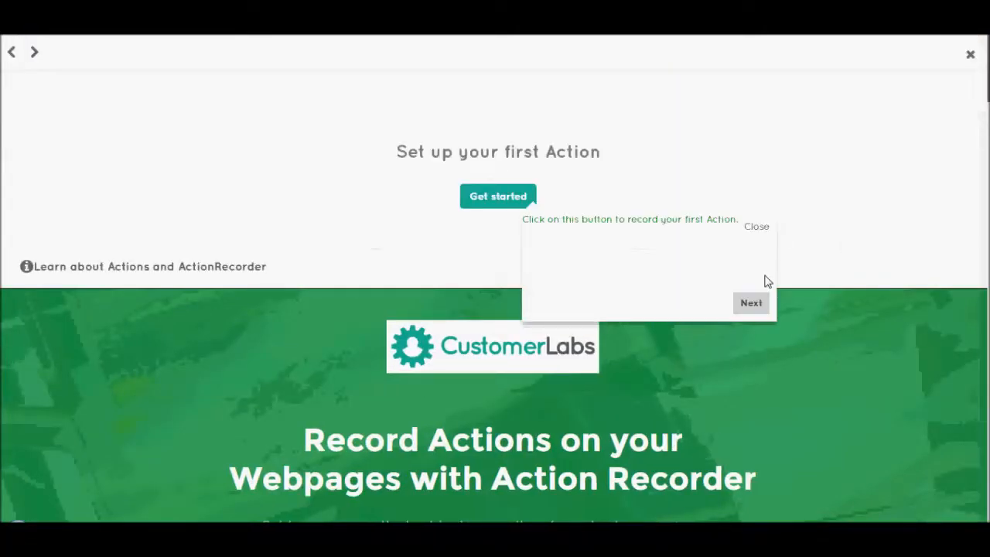
- Create a new action named 'User registered' with action type 'On Form submit'
click(756, 226)
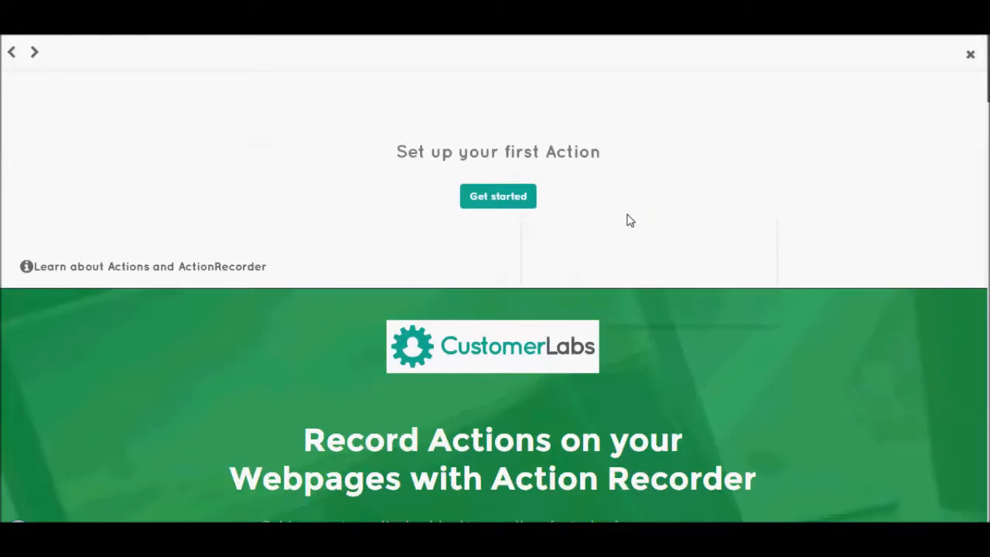
click(498, 195)
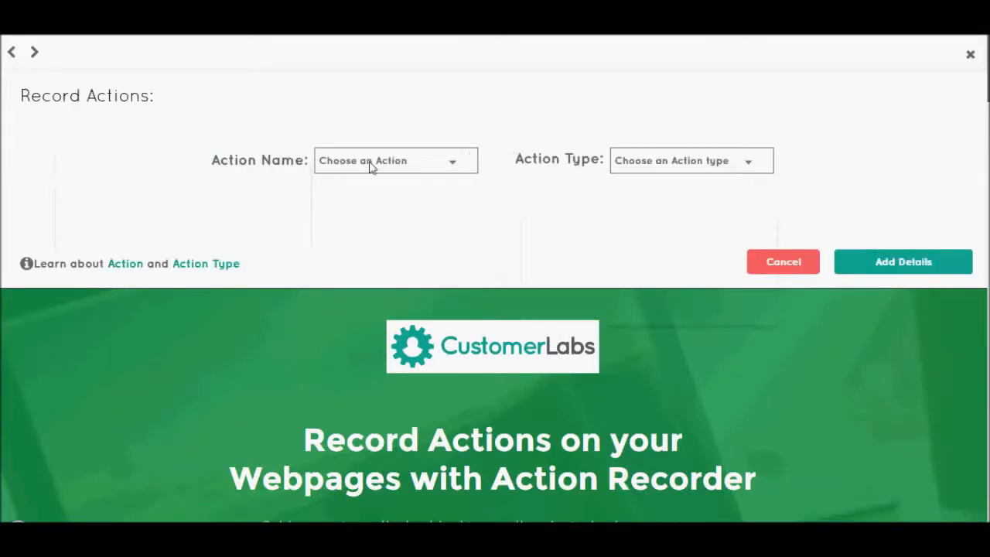
click(396, 161)
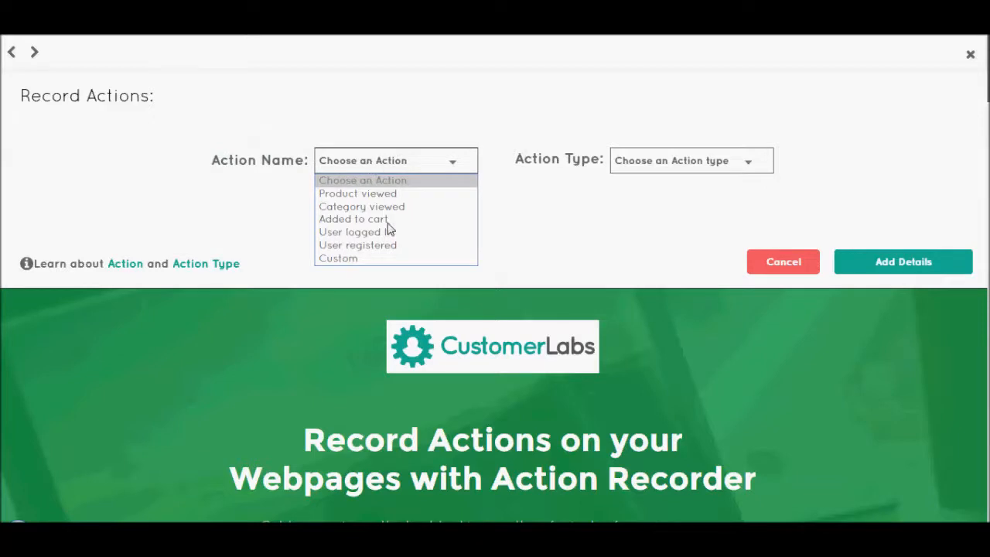
mouse_move(393, 245)
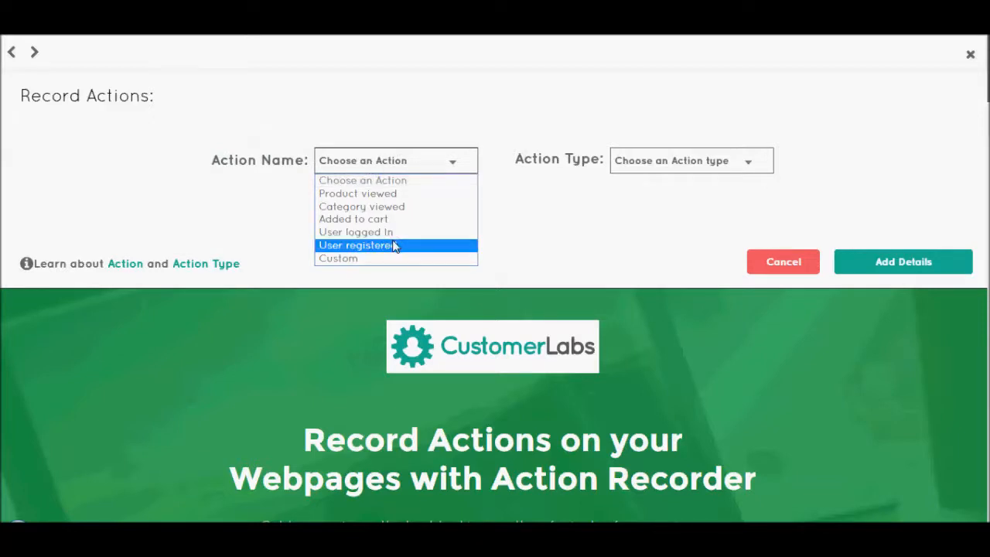
click(357, 244)
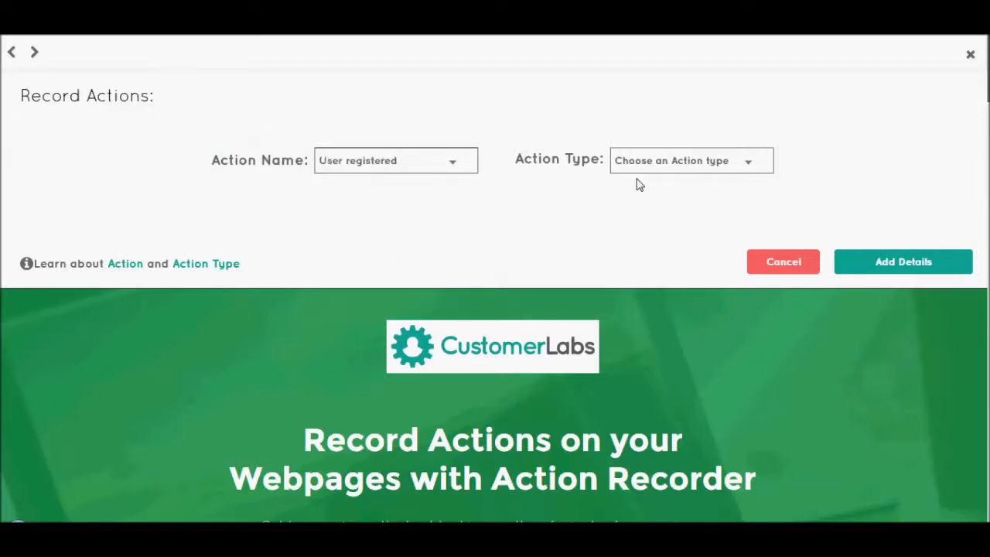
click(690, 159)
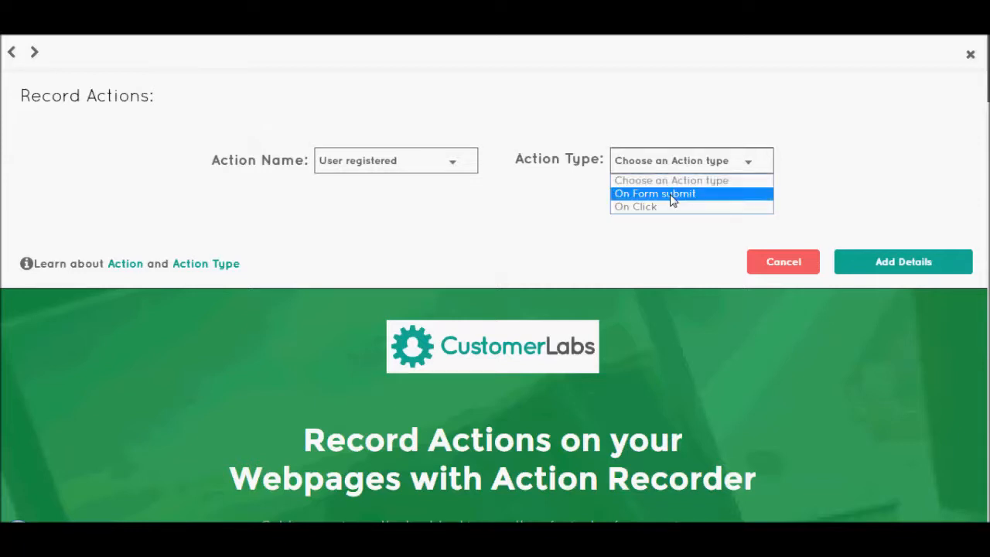
click(655, 193)
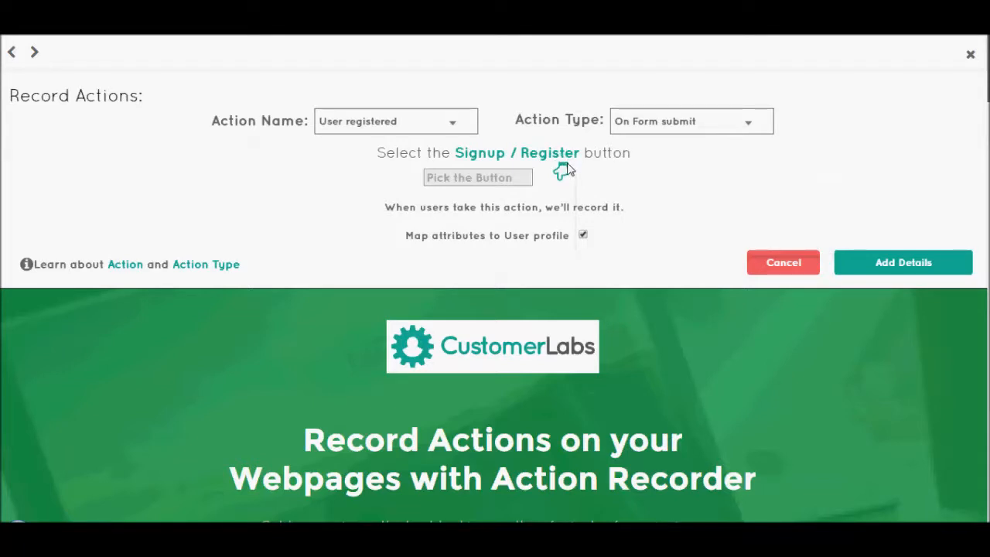
mouse_move(563, 171)
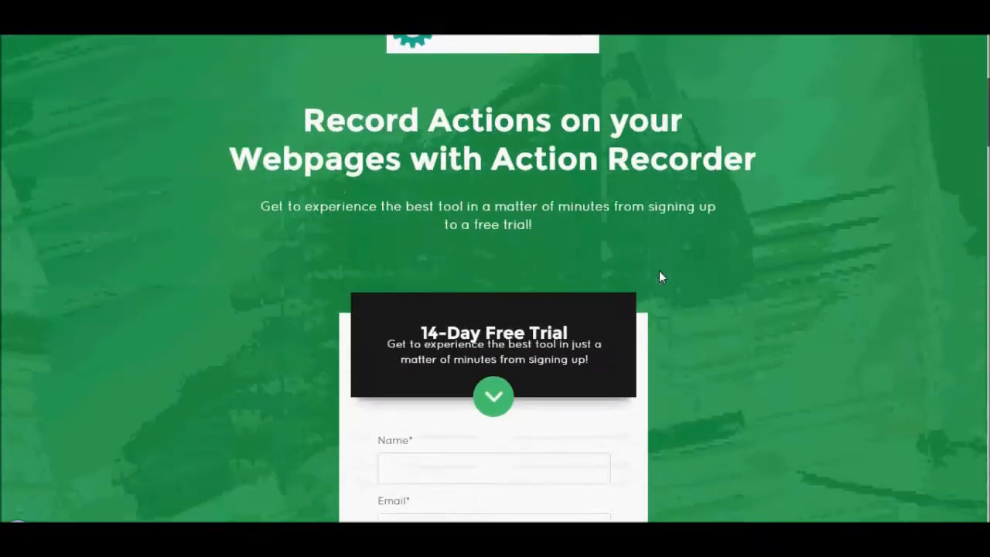
- Pick the page's 'GET STARTED TODAY!' button as the signup/register button
scroll(down, 3)
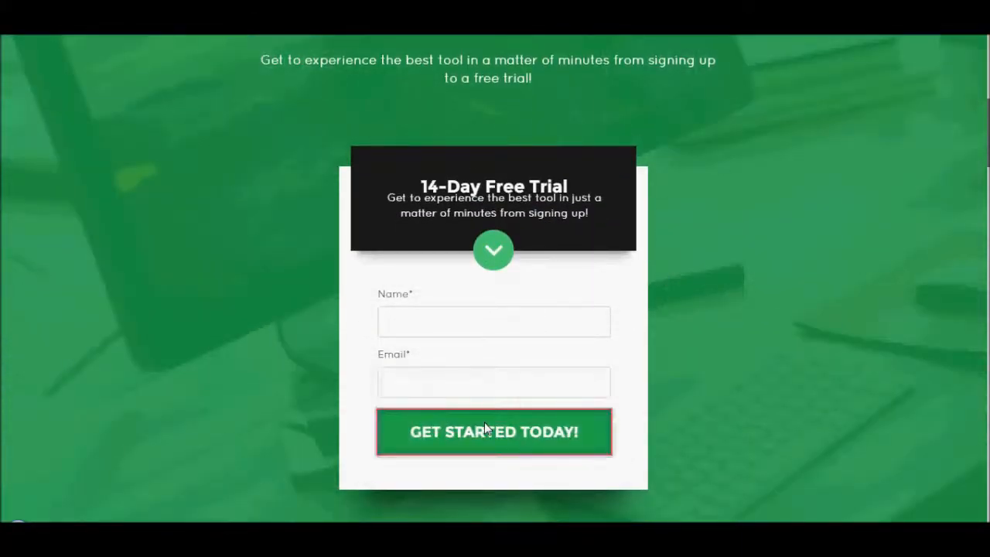
click(493, 432)
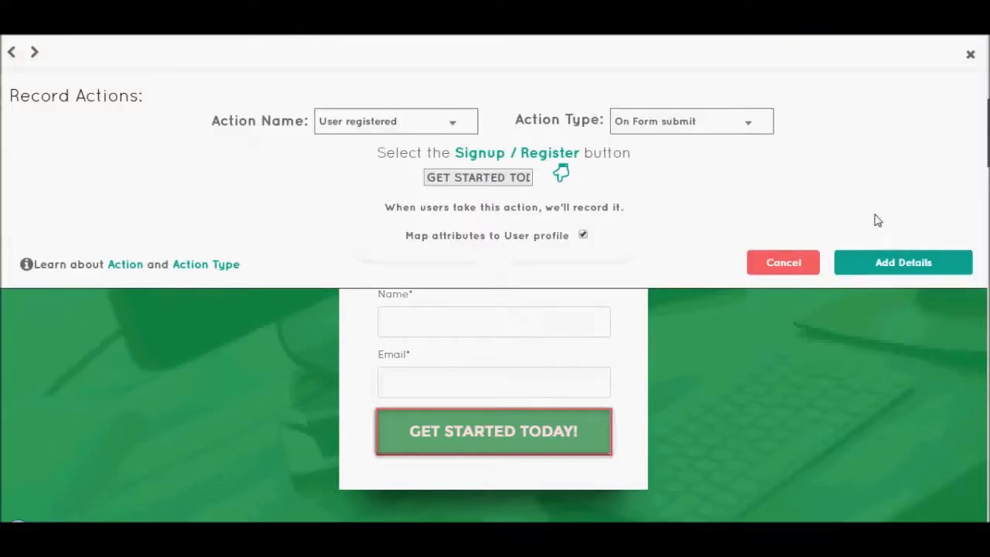
mouse_move(886, 269)
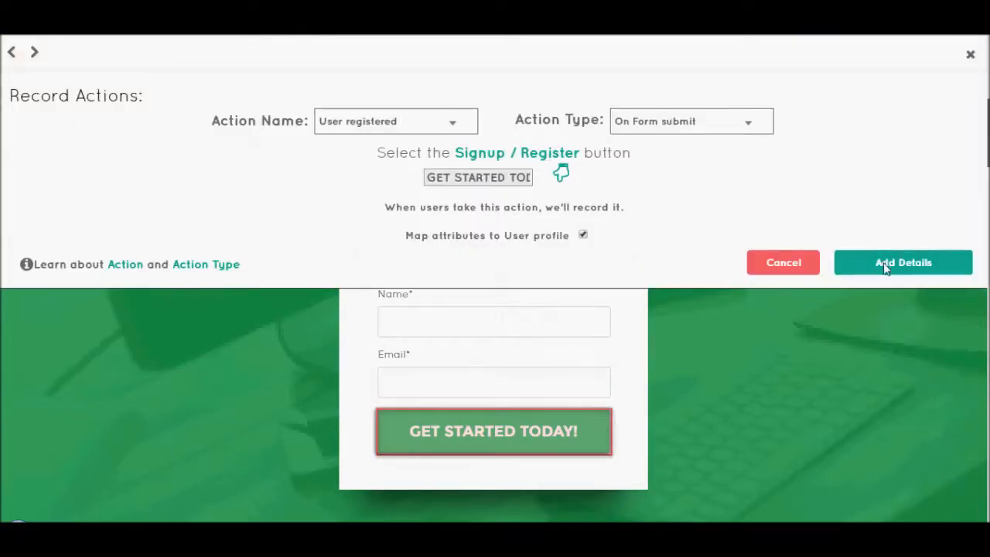
- Map the form's Name field to the First Name profile attribute and save it
click(905, 263)
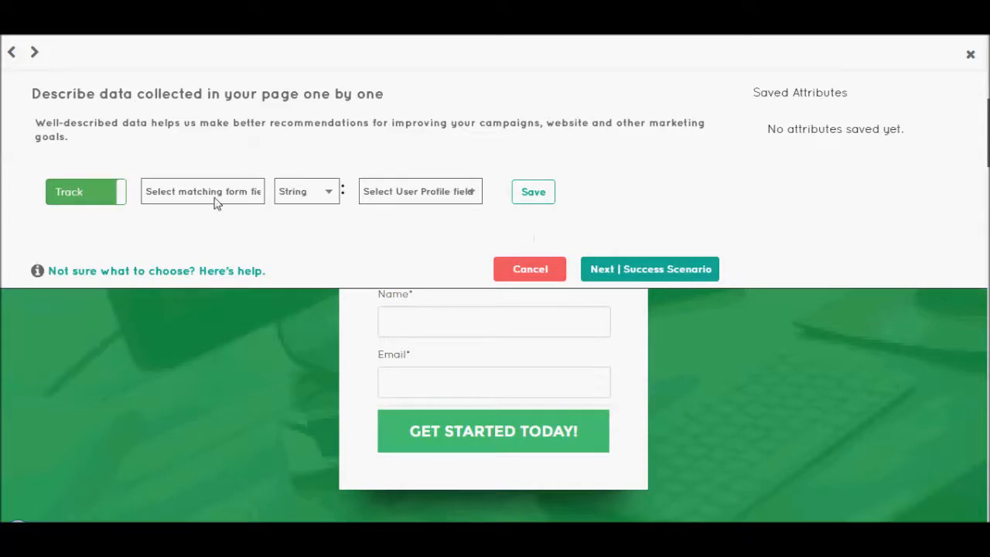
click(202, 192)
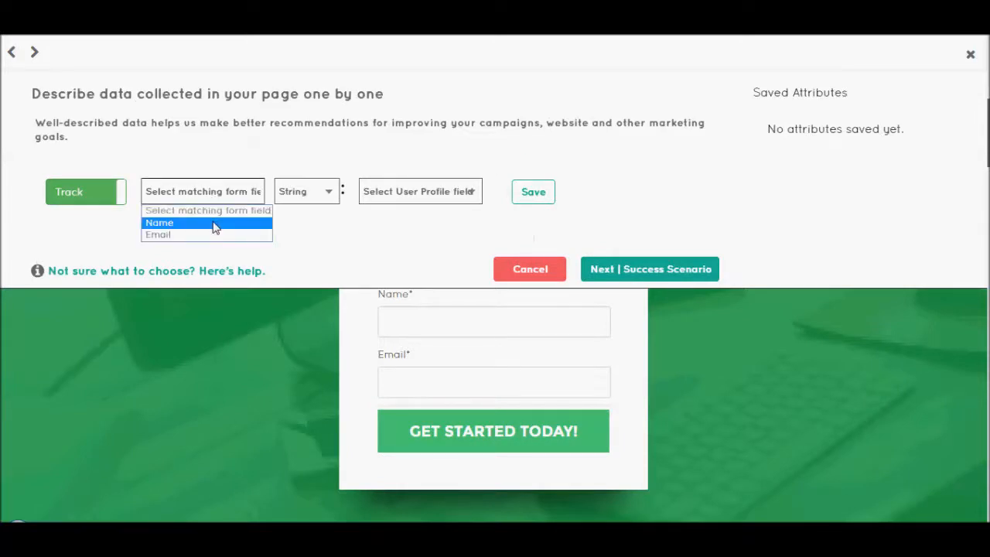
click(160, 222)
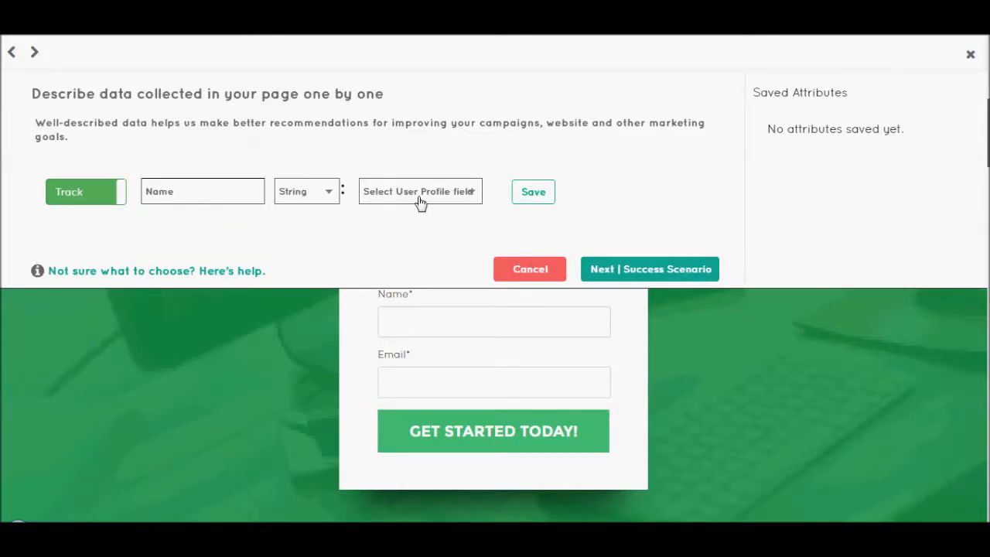
click(421, 192)
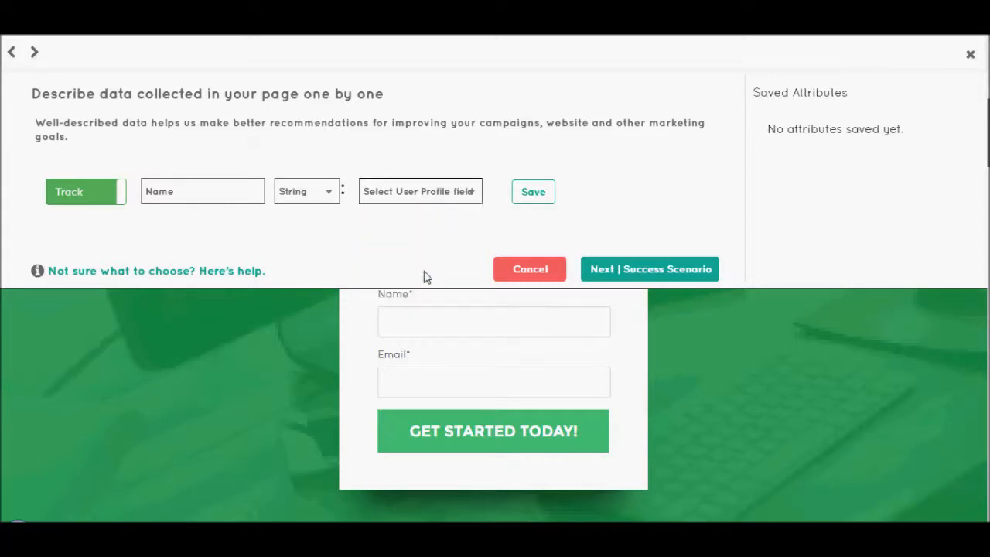
click(532, 192)
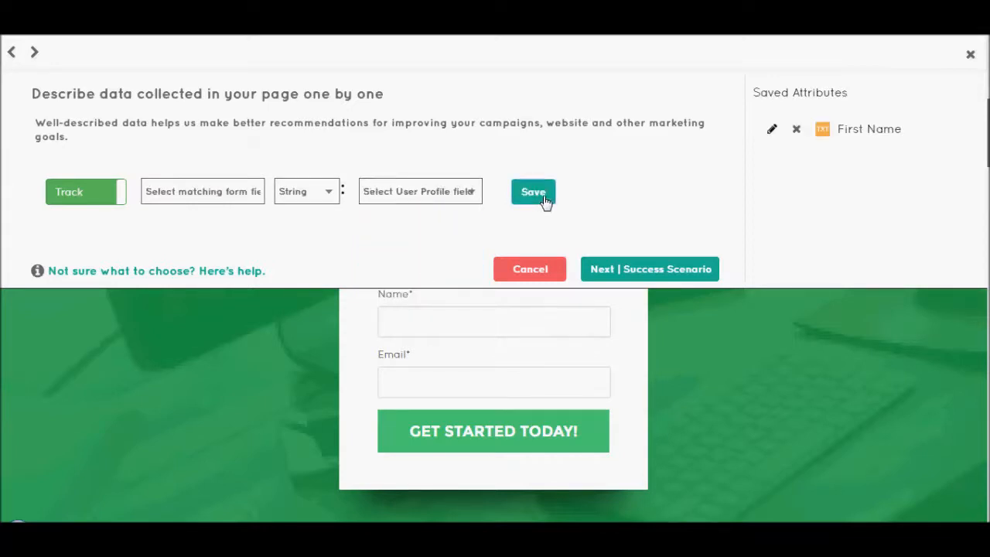
- Map the form's Email field to the Email profile attribute and save it
click(203, 191)
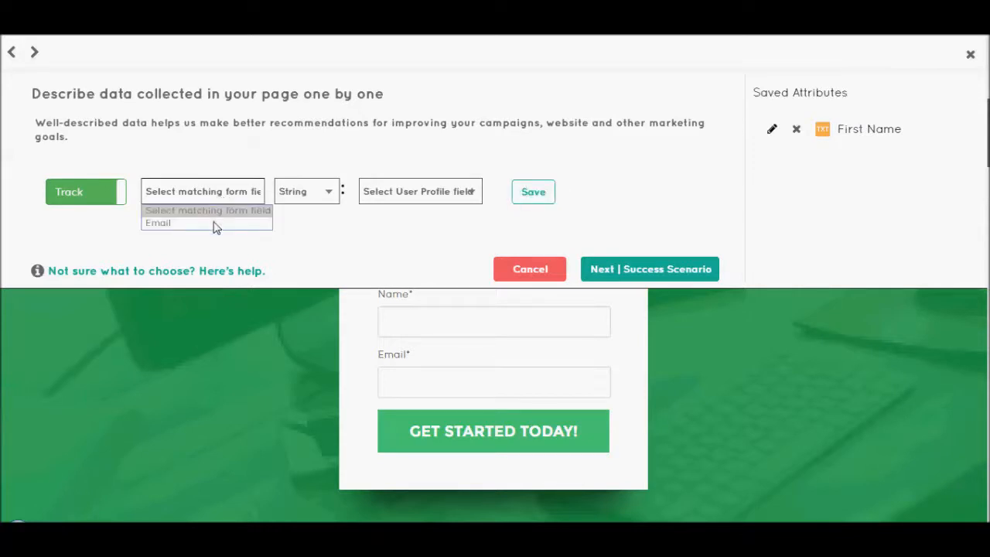
click(158, 223)
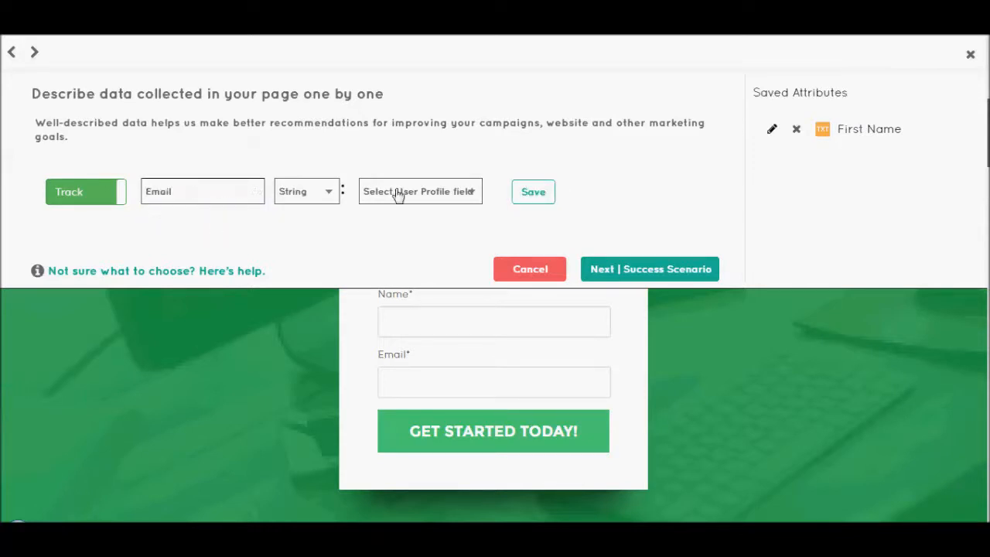
click(420, 192)
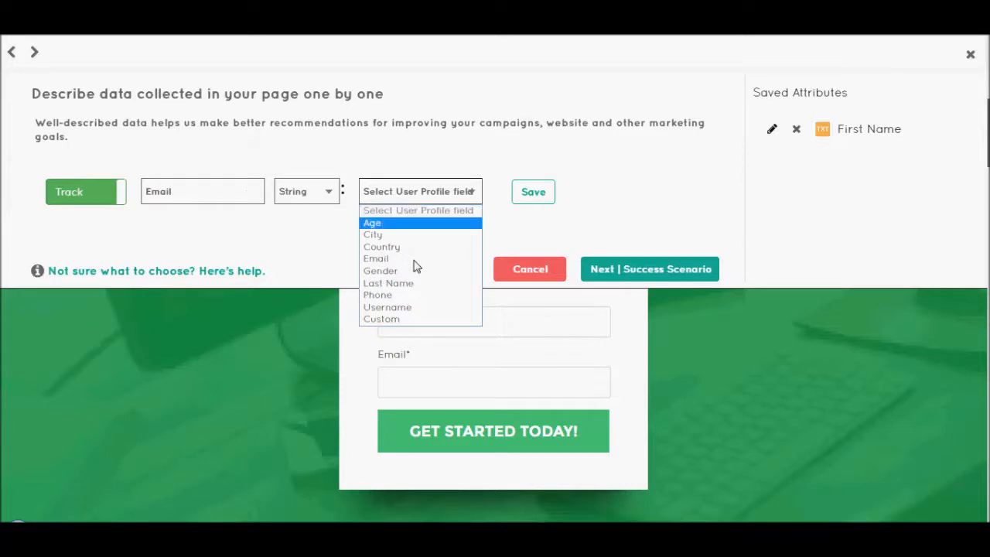
click(375, 259)
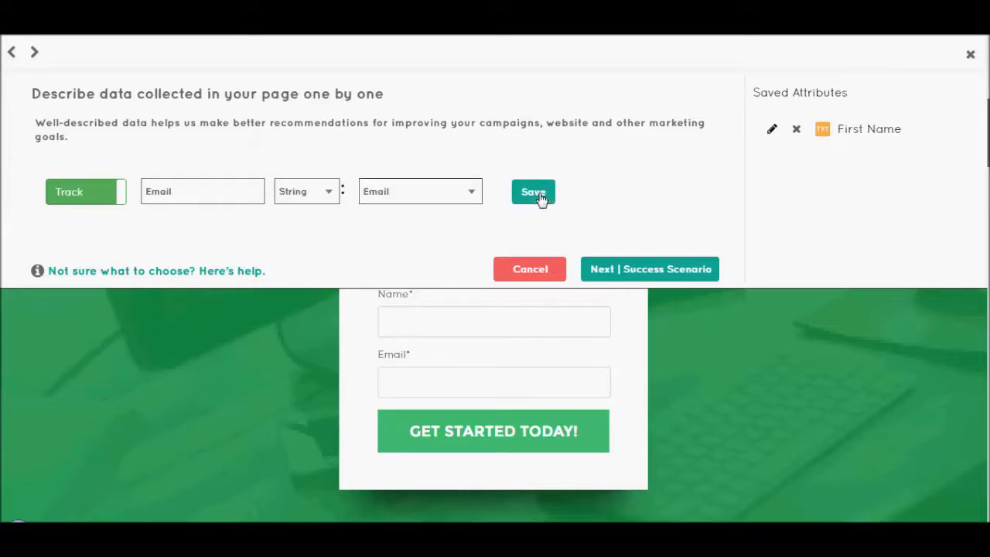
click(532, 192)
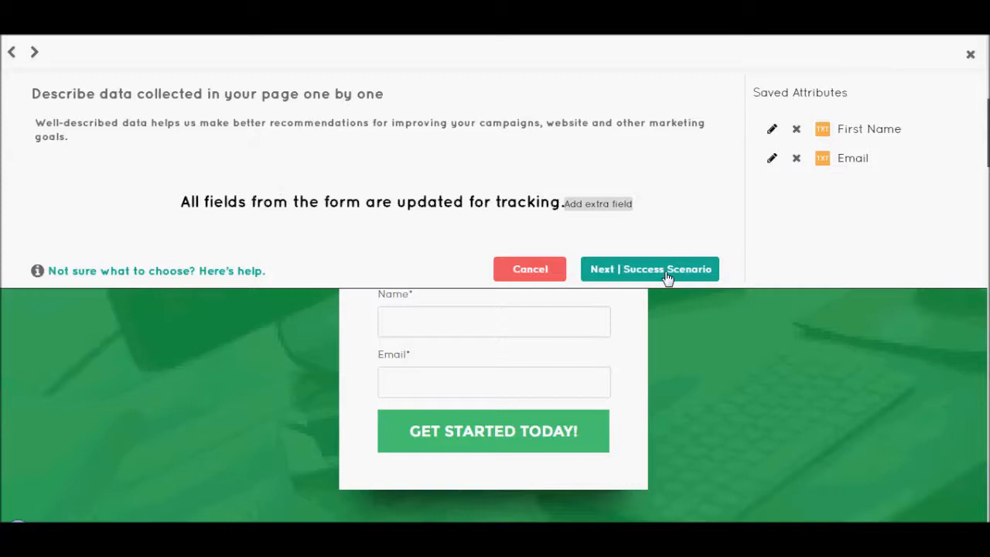
- Move to the success scenario and submit a test signup to reach the THANK YOU! page
click(649, 269)
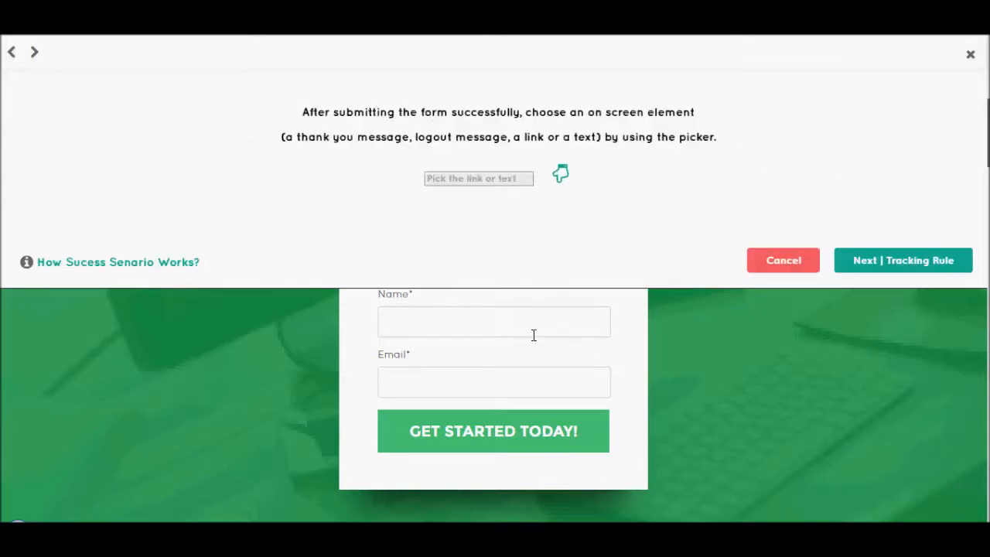
text(Asim)
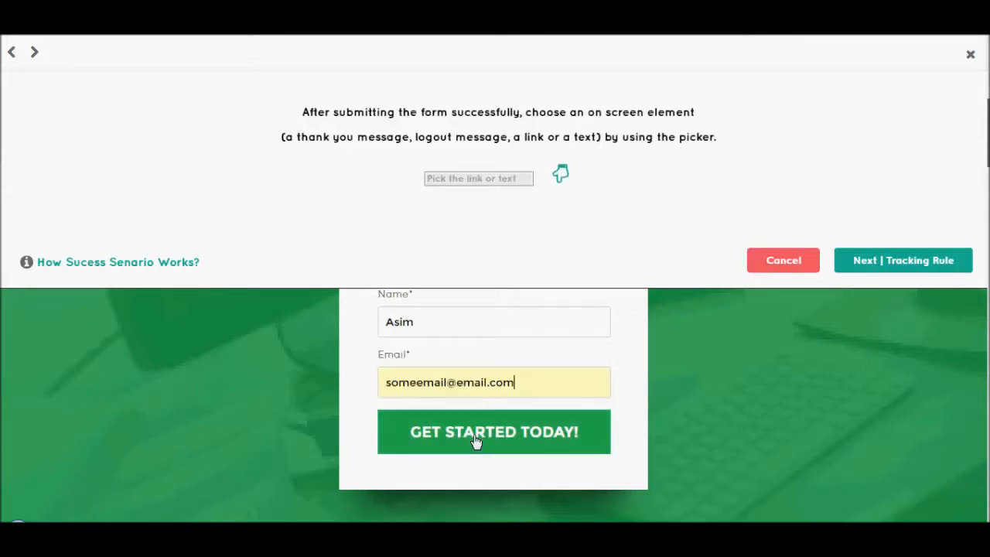
click(494, 432)
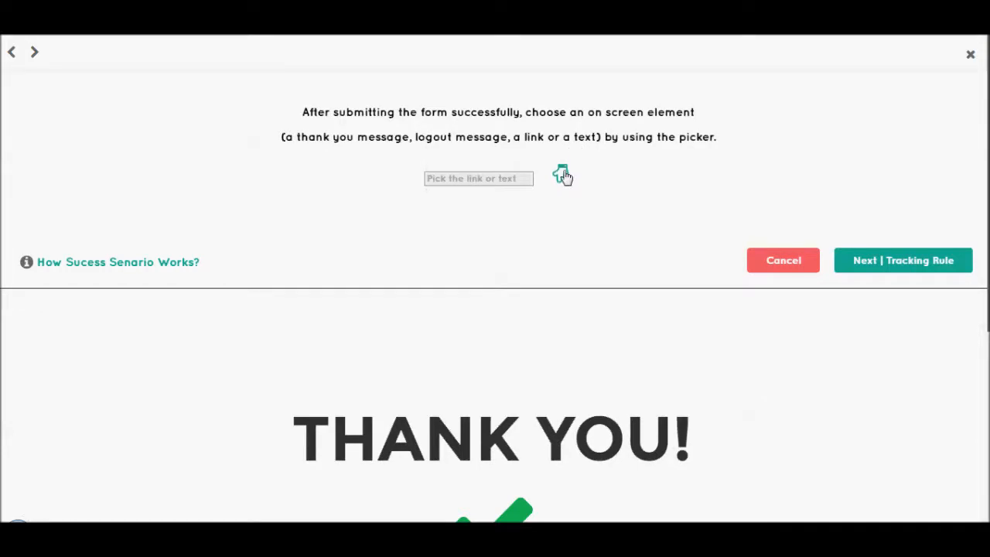
- Choose the THANK YOU! heading as the success element and continue to tracking rules
click(559, 173)
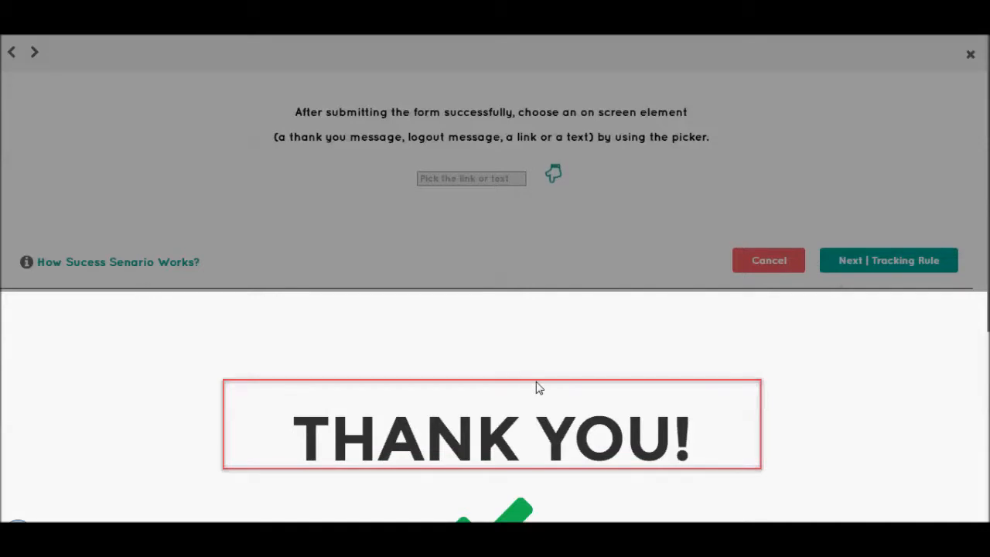
click(538, 436)
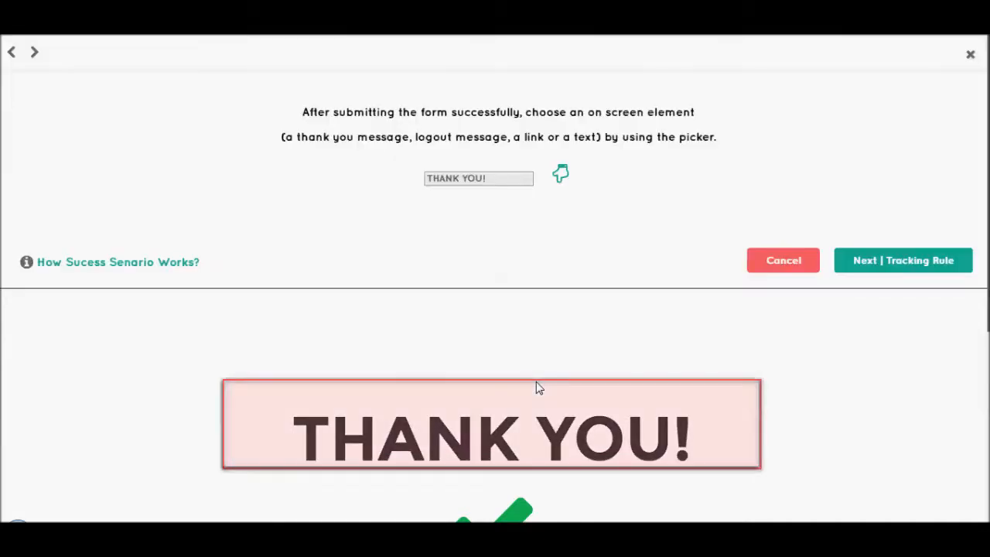
mouse_move(863, 226)
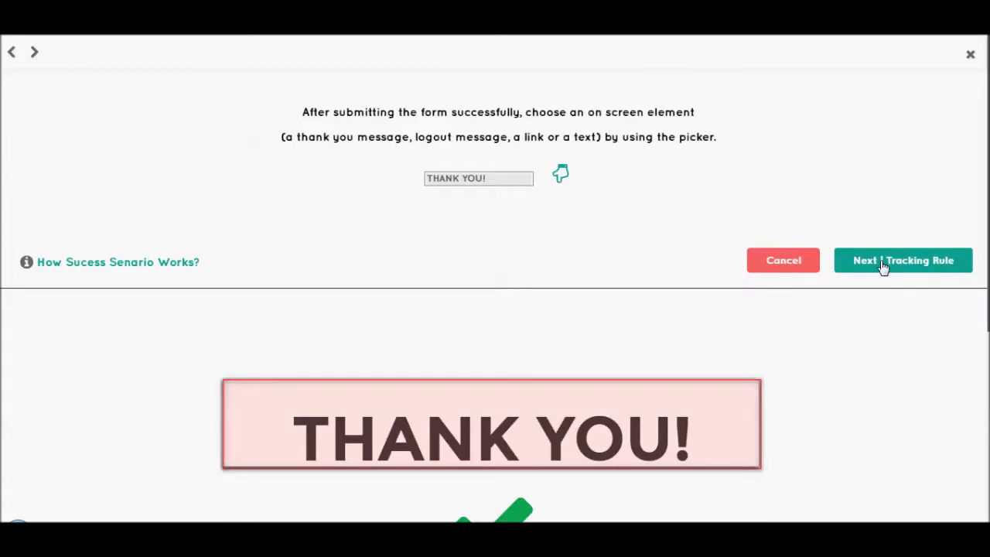
click(904, 260)
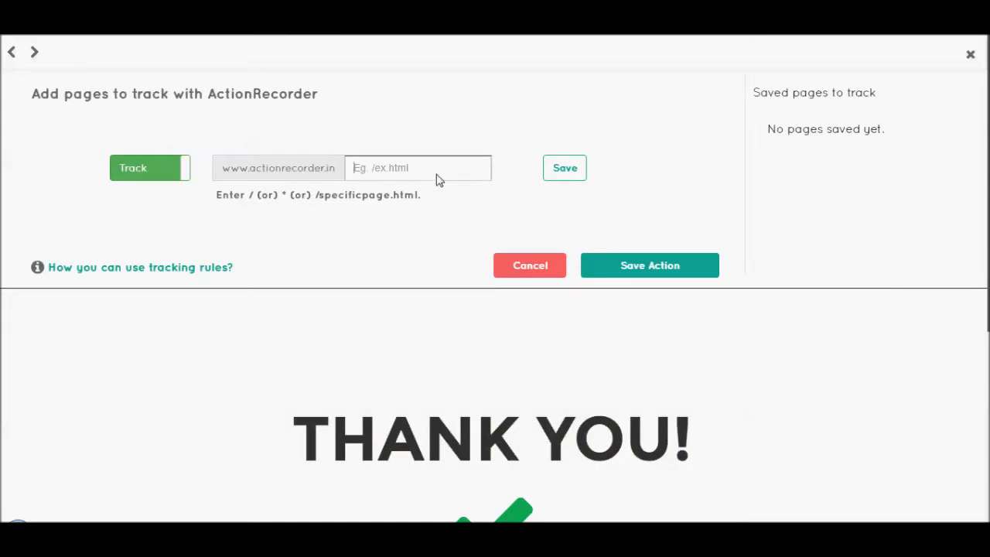
- Set the page path to '*' for all pages and save the 'User registered' action
text(*)
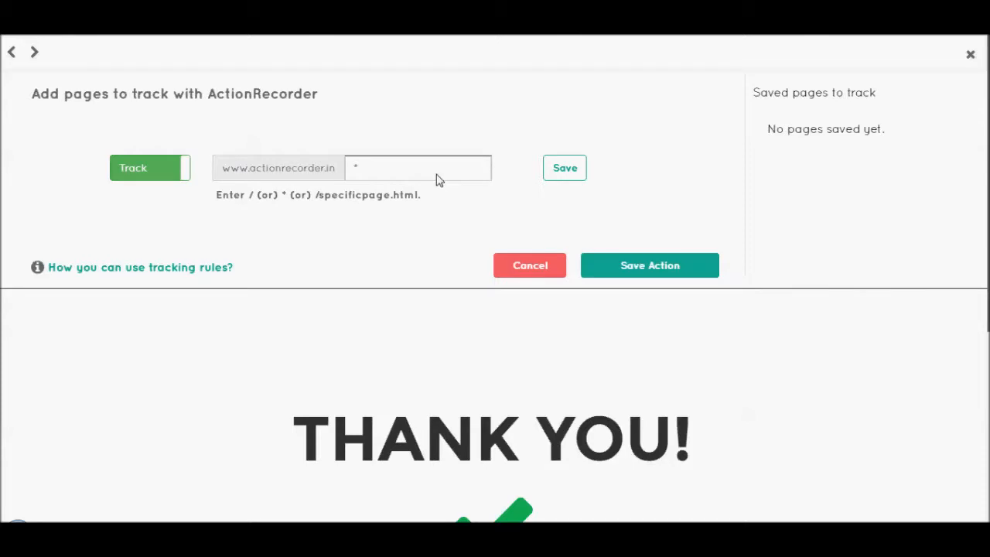
mouse_move(560, 172)
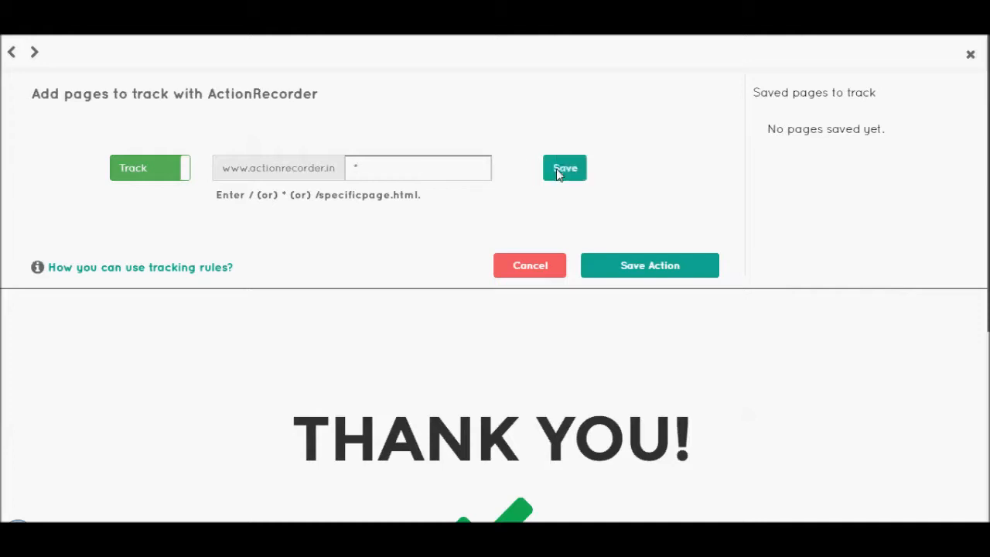
click(563, 167)
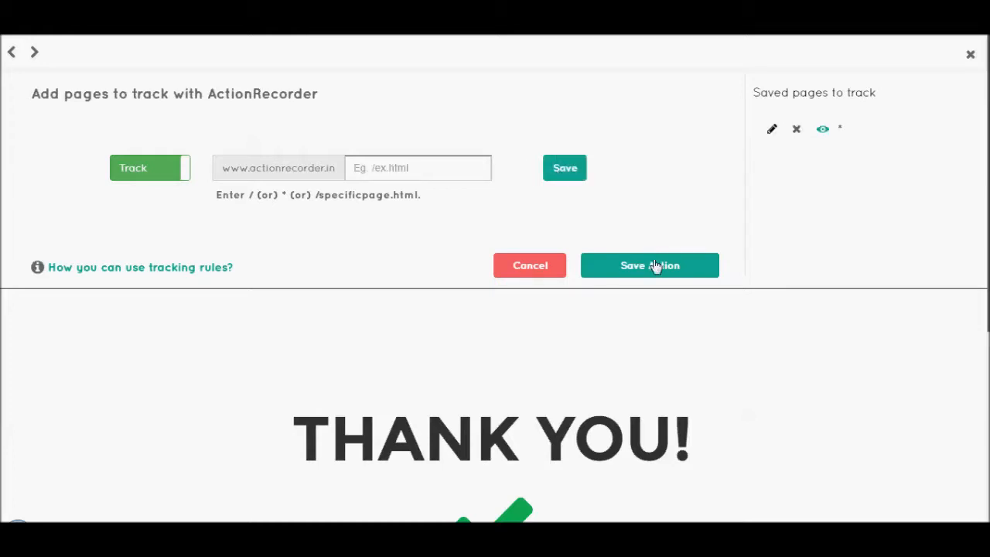
click(650, 267)
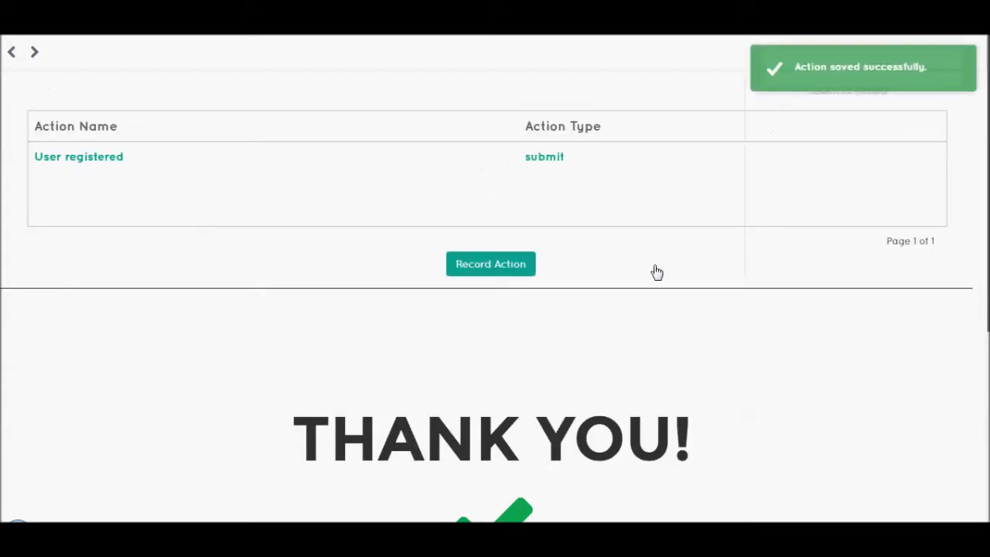